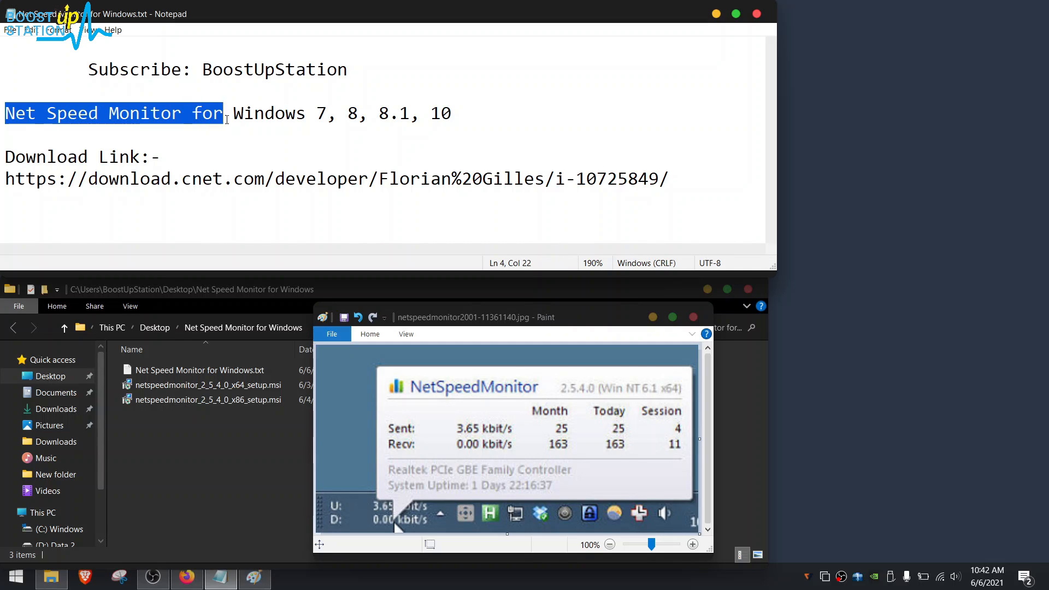
Step: Follow the download link to Florian Gilles' NetSpeedMonitor page on CNET
click(455, 112)
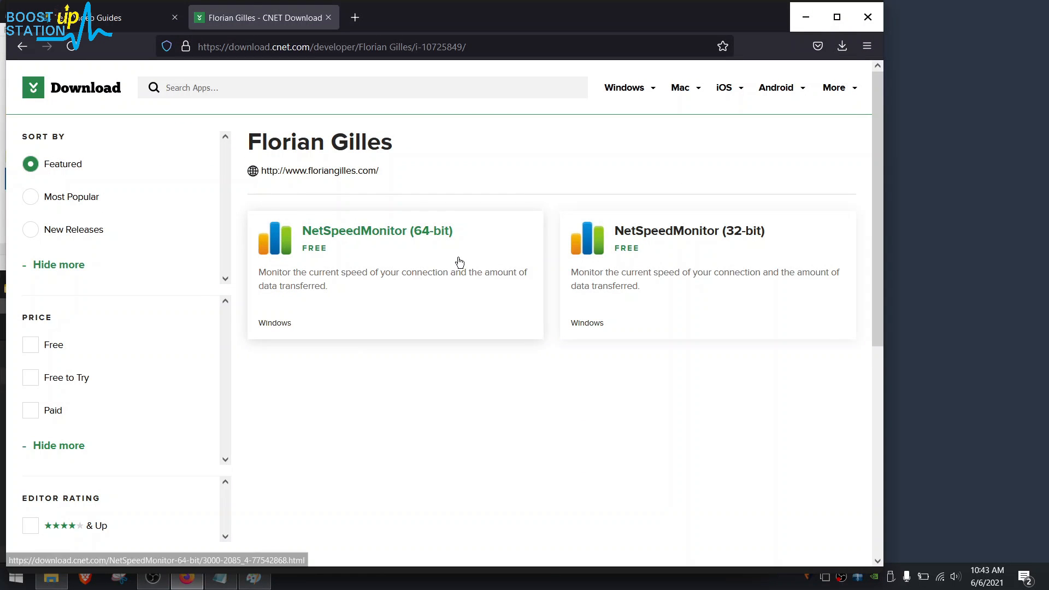
mouse_move(634, 248)
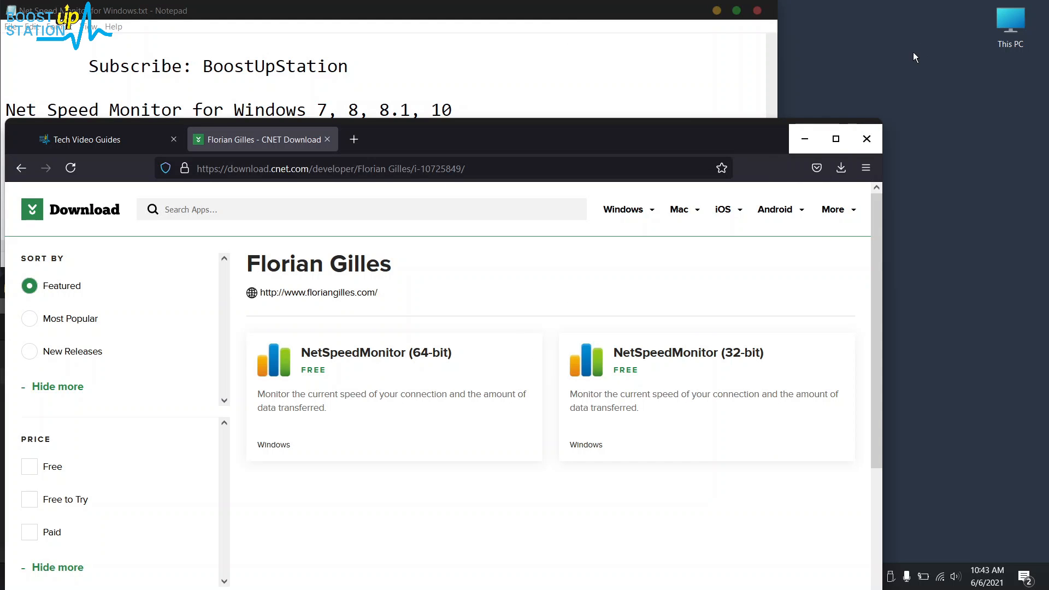
Step: Open This PC's properties and highlight the 64-bit operating system type
right_click(1010, 19)
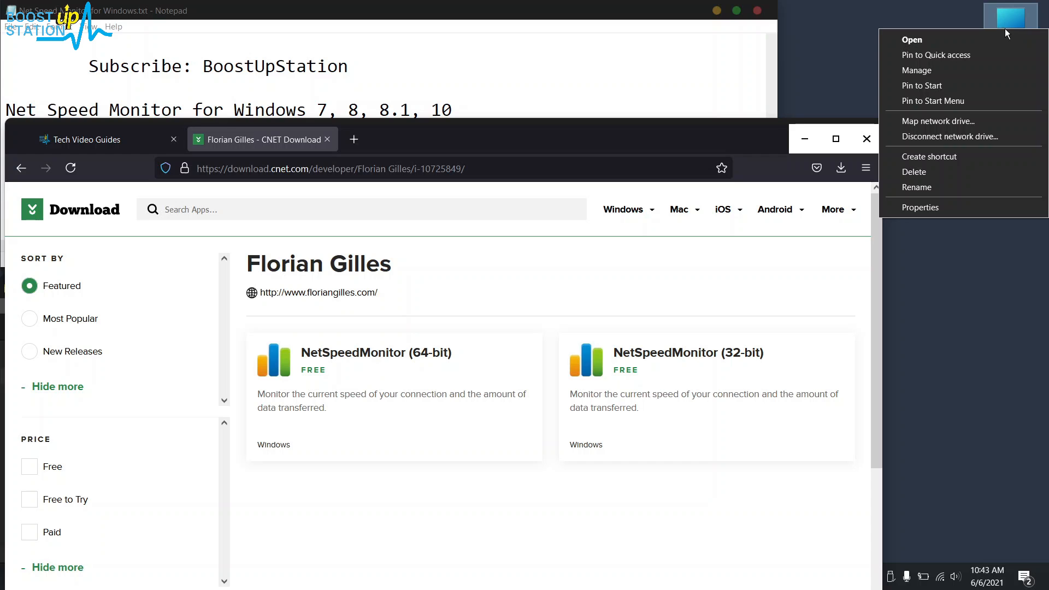
mouse_move(960, 208)
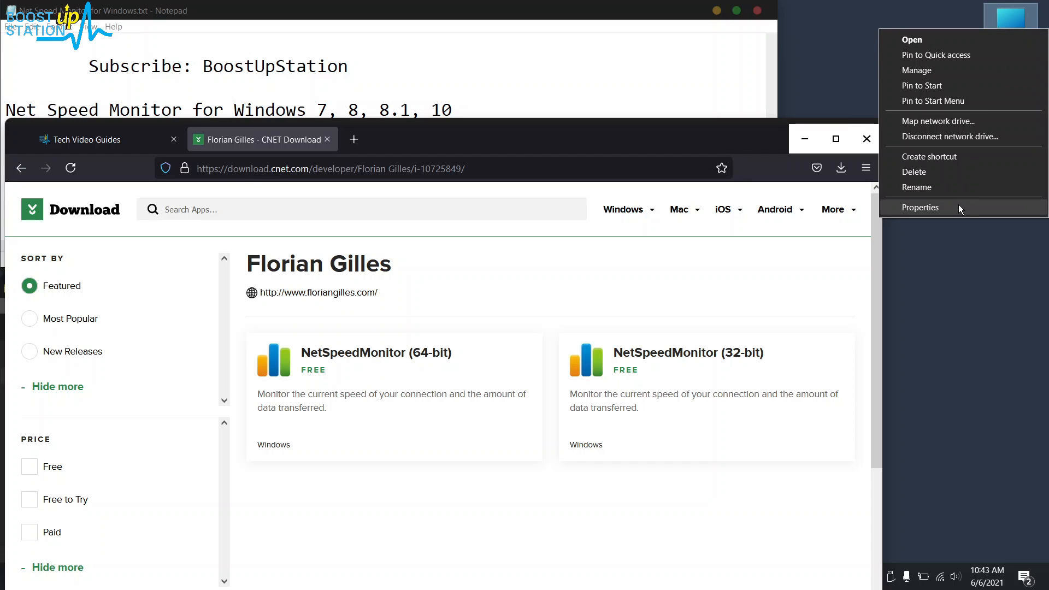
click(921, 208)
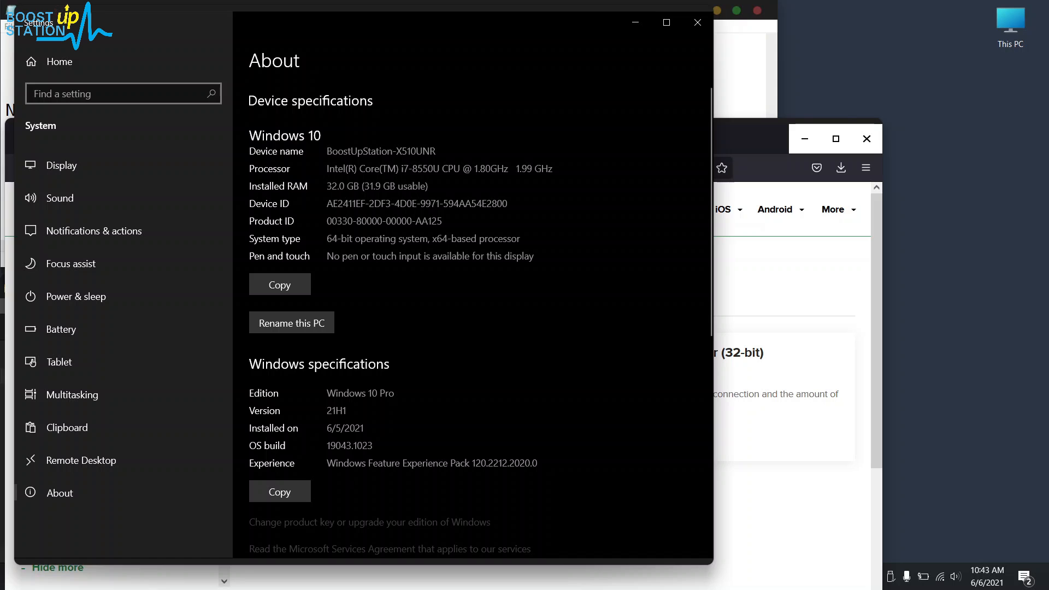
double_click(365, 239)
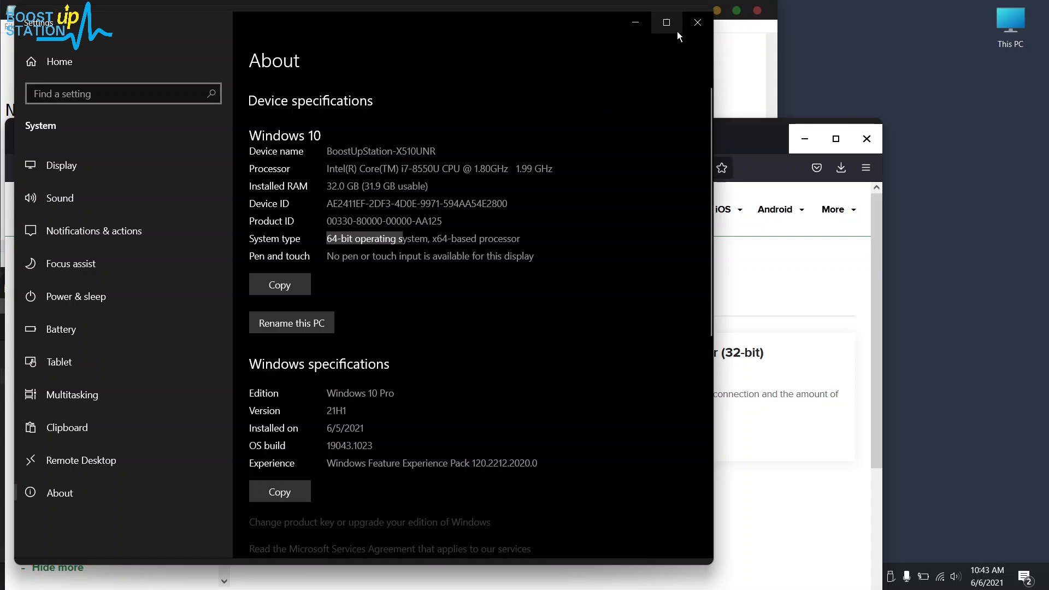
Step: Close Settings and save the NetSpeedMonitor (64-bit) installer netspeedmonitor_2_5_4_0_x64_setup.msi
click(697, 22)
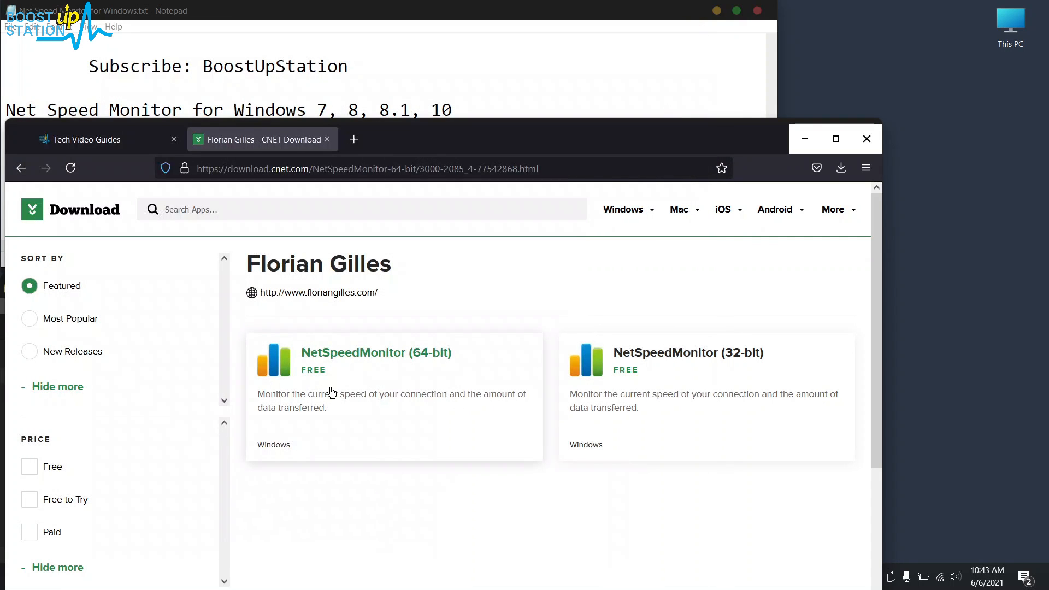
click(376, 352)
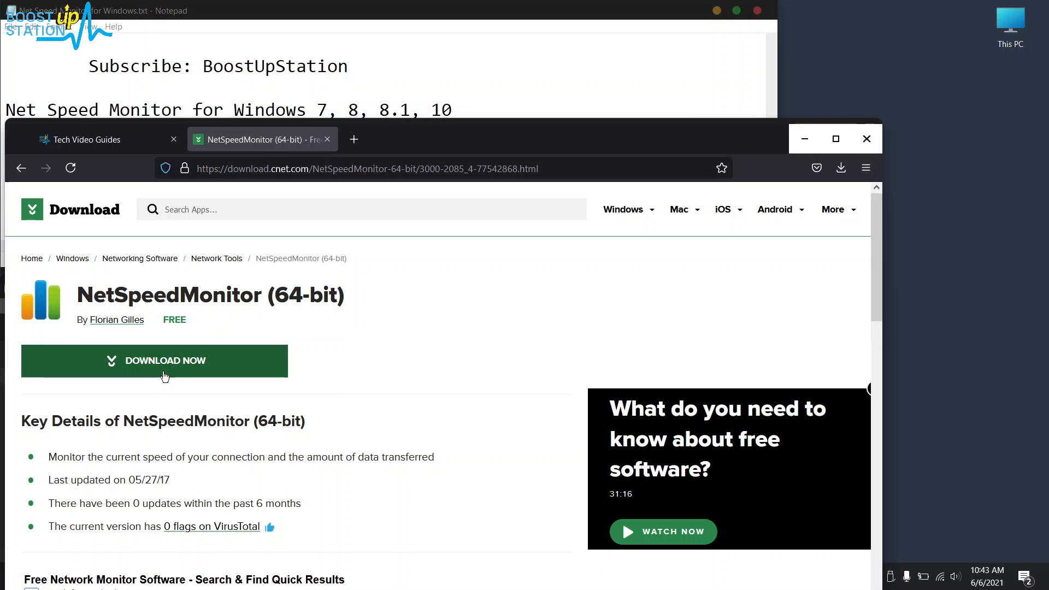
click(154, 361)
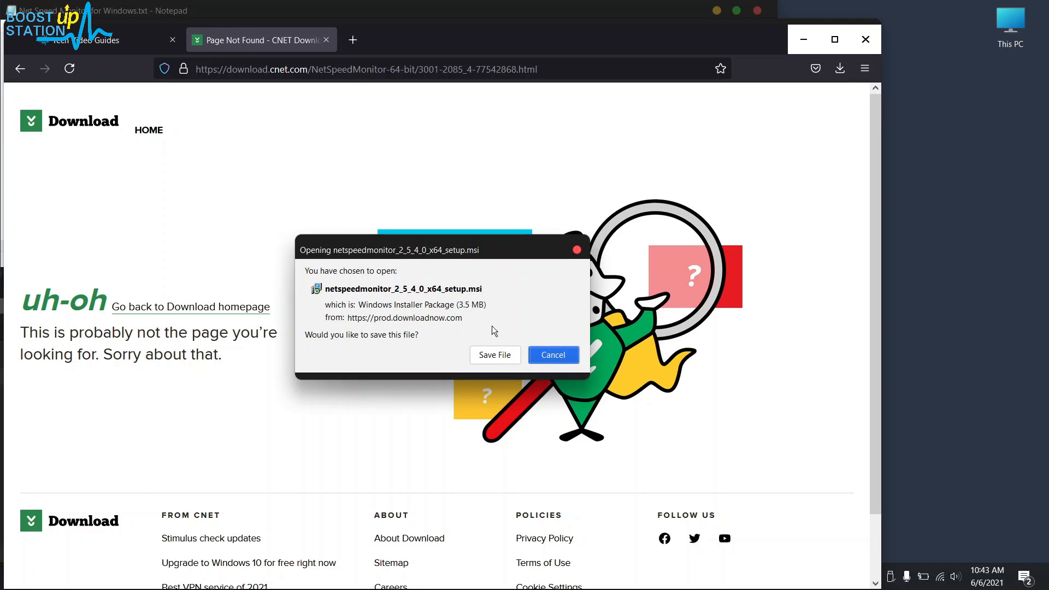
click(495, 354)
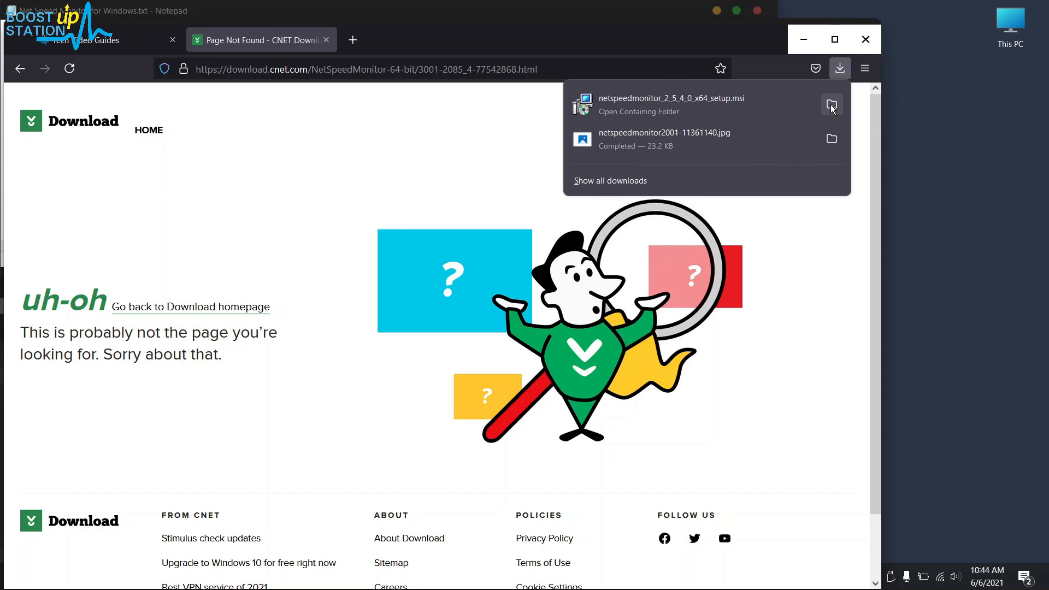
Step: Turn on Run in compatibility mode in the downloaded .msi's Compatibility properties
click(832, 105)
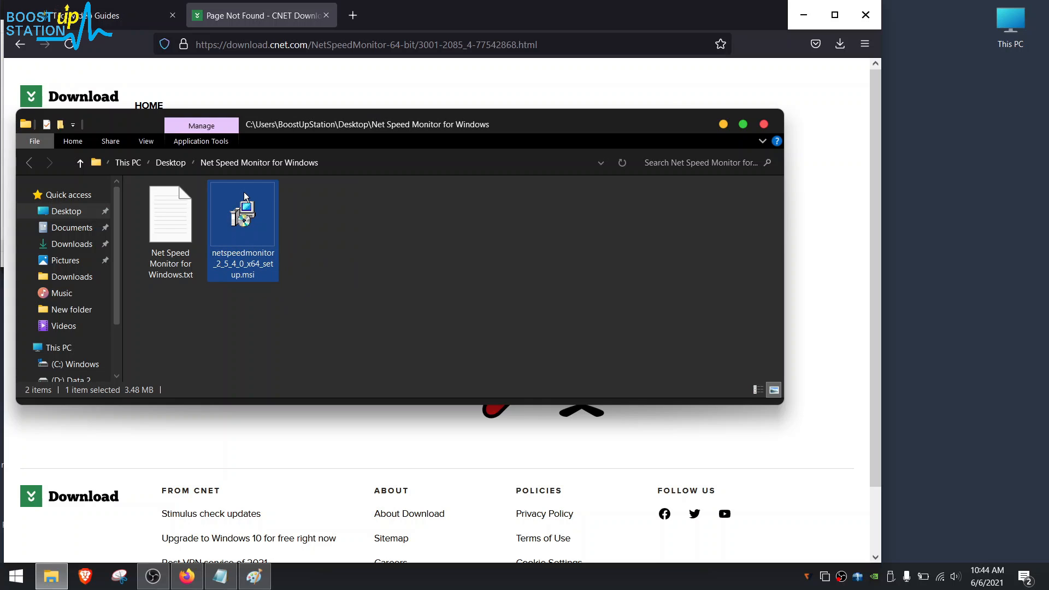
right_click(242, 214)
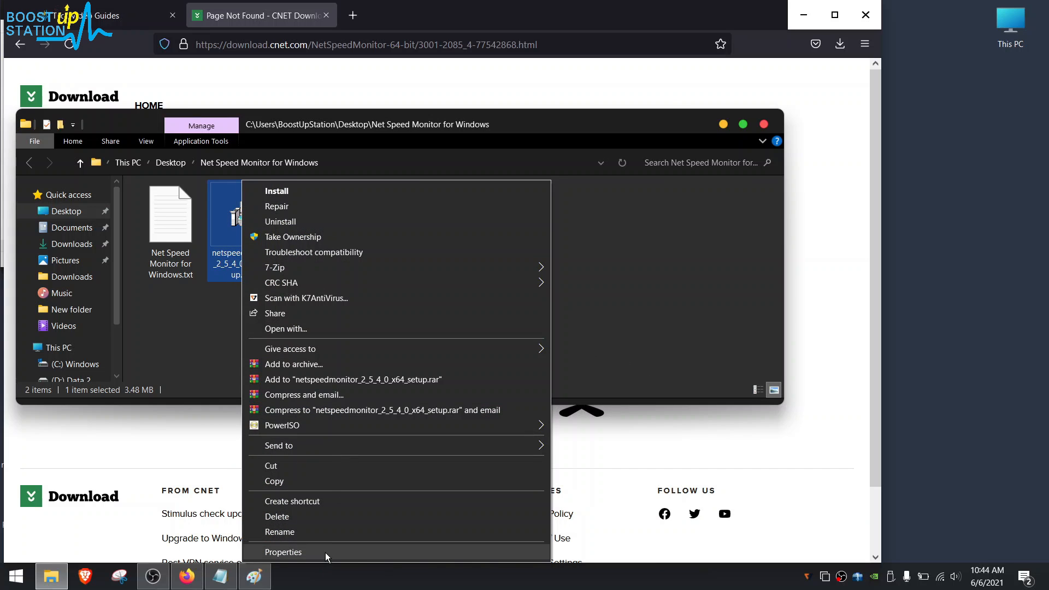
click(283, 552)
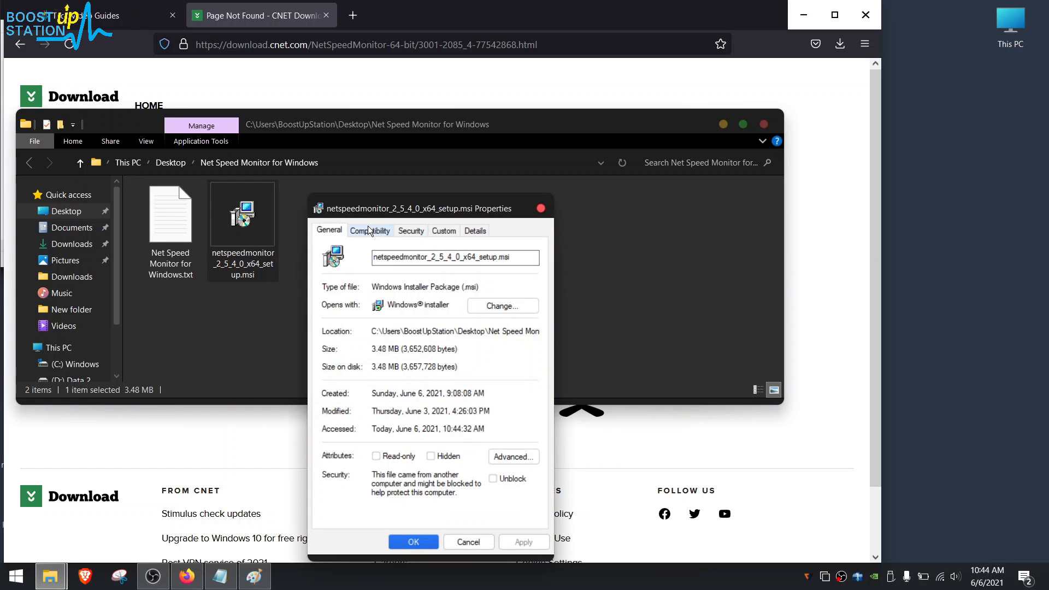
click(369, 230)
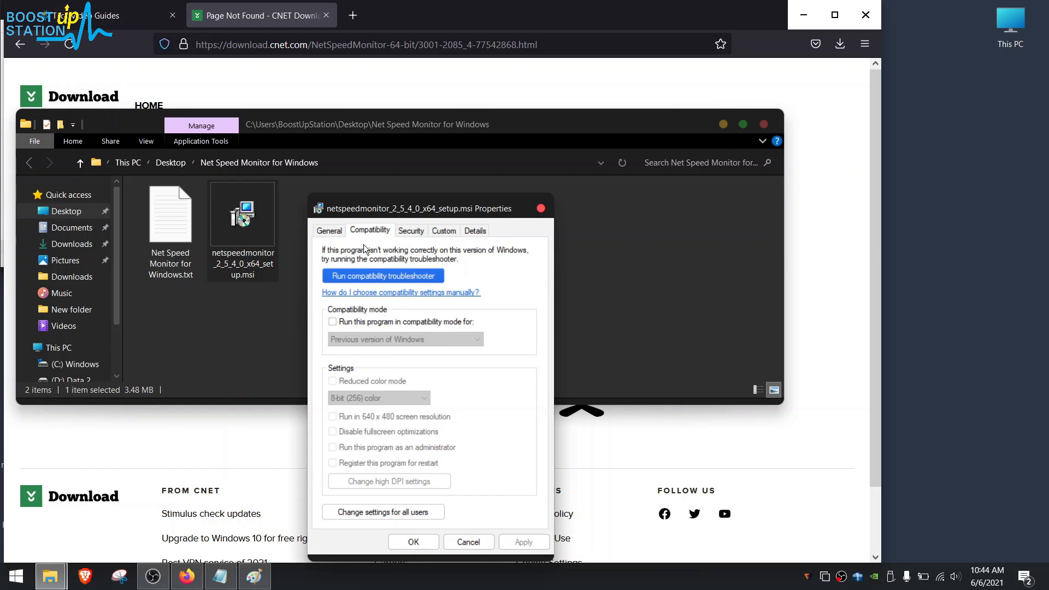
click(332, 322)
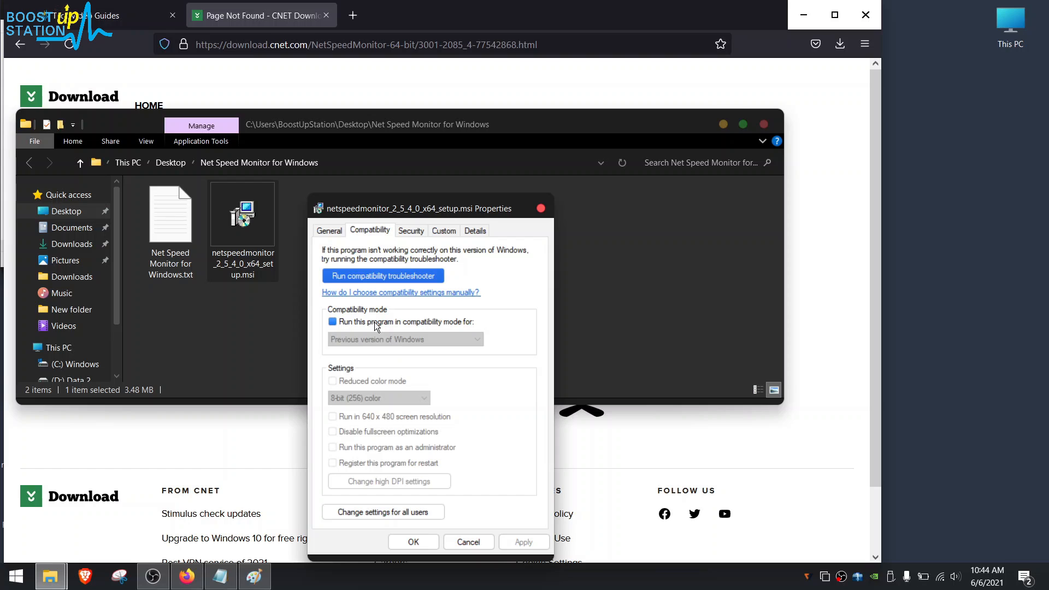
click(333, 322)
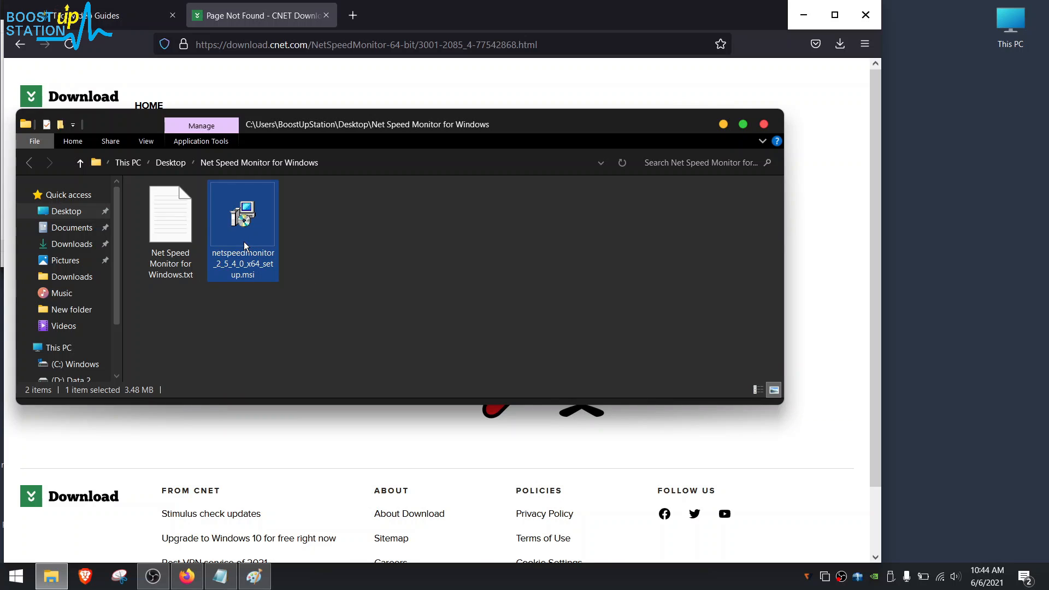
Step: Run the NetSpeedMonitor 2.5.4.0 x64 installer, accepting the licence terms, through to Finish
double_click(242, 214)
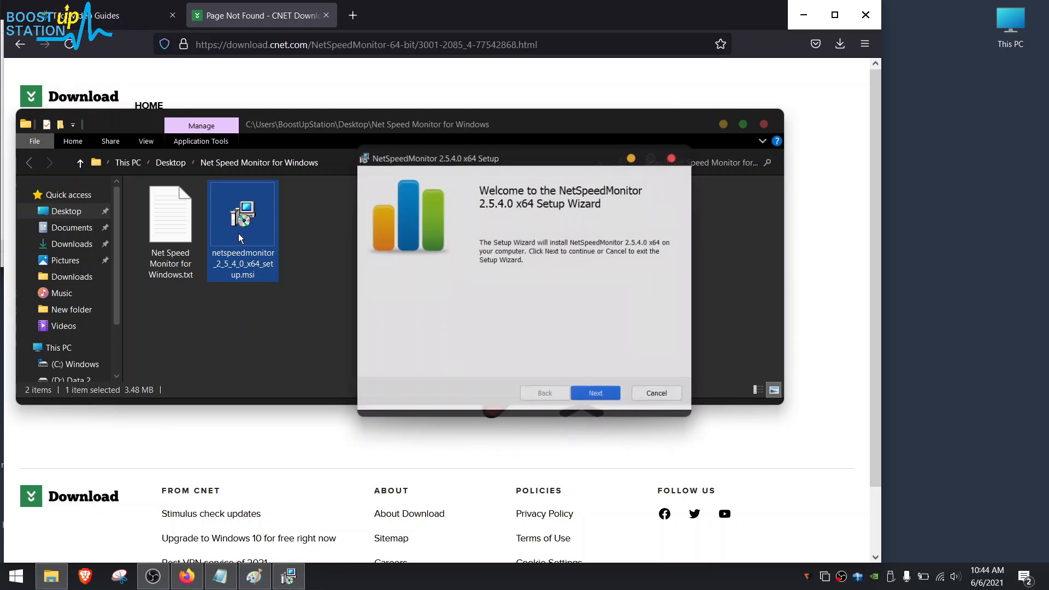
click(595, 393)
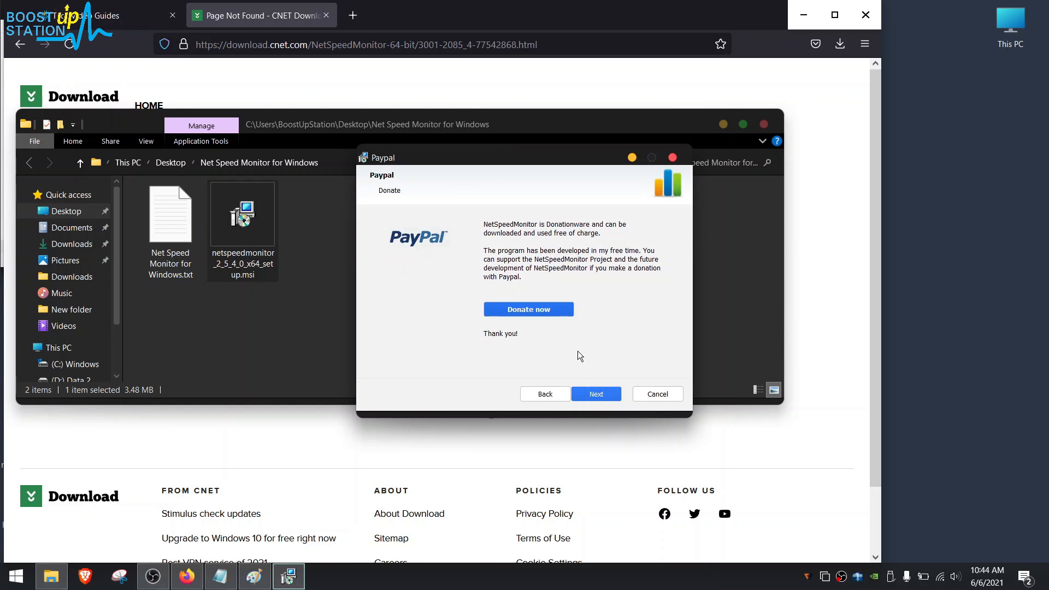
click(594, 394)
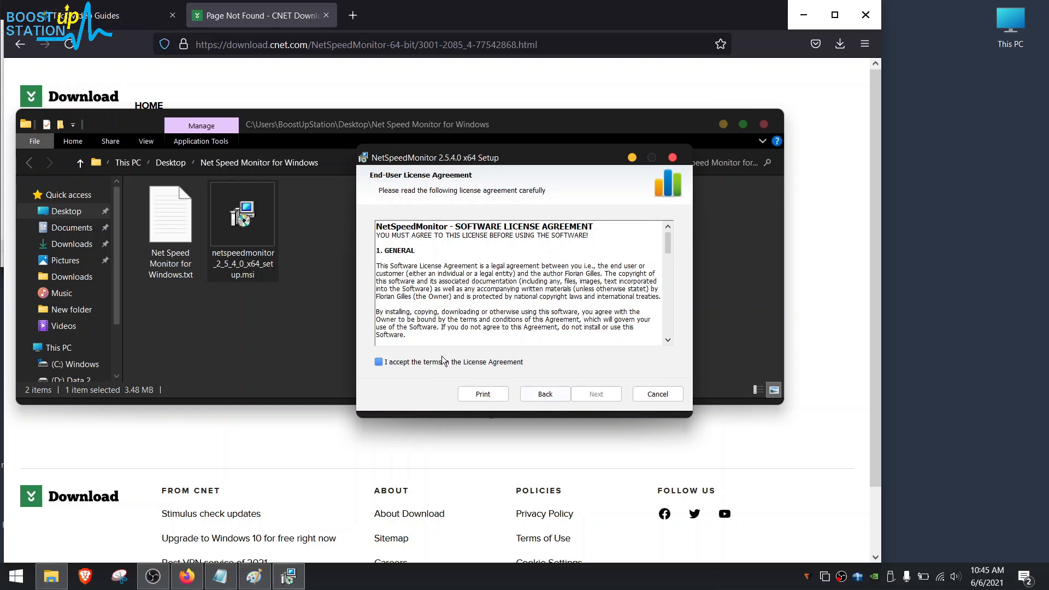
click(378, 362)
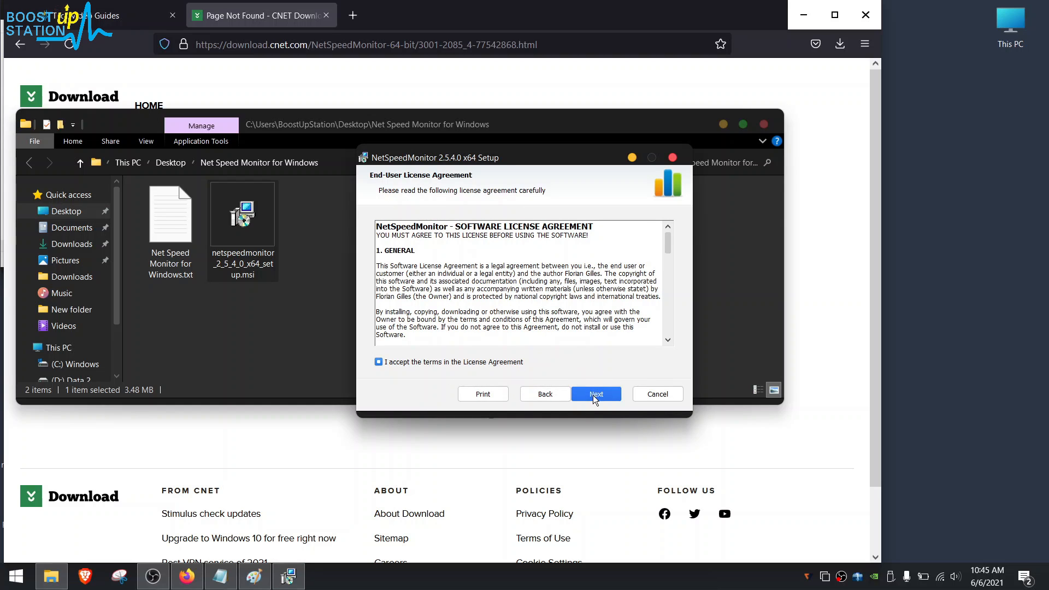
click(595, 394)
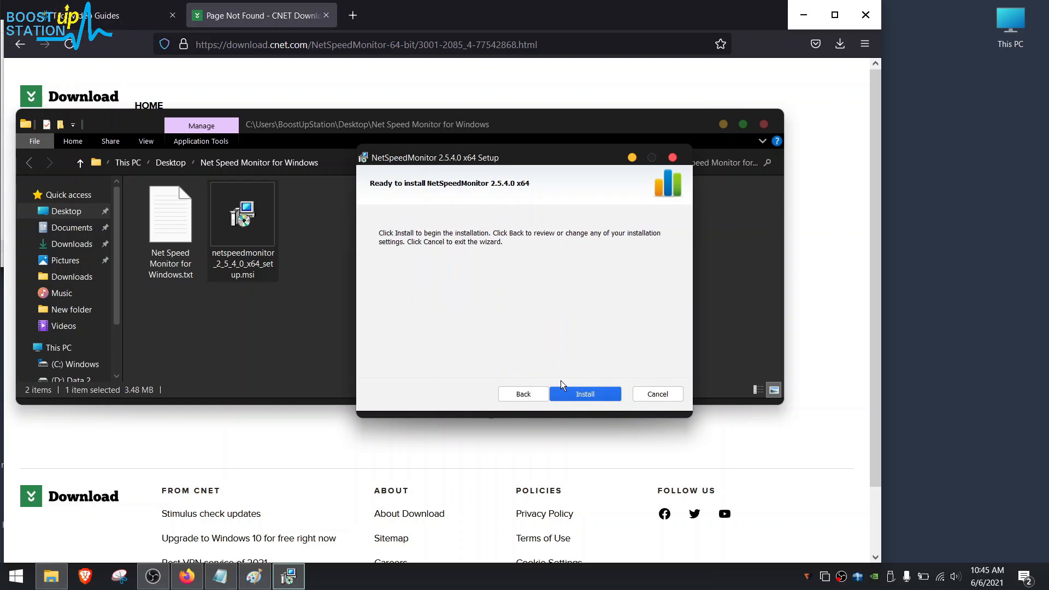
click(584, 393)
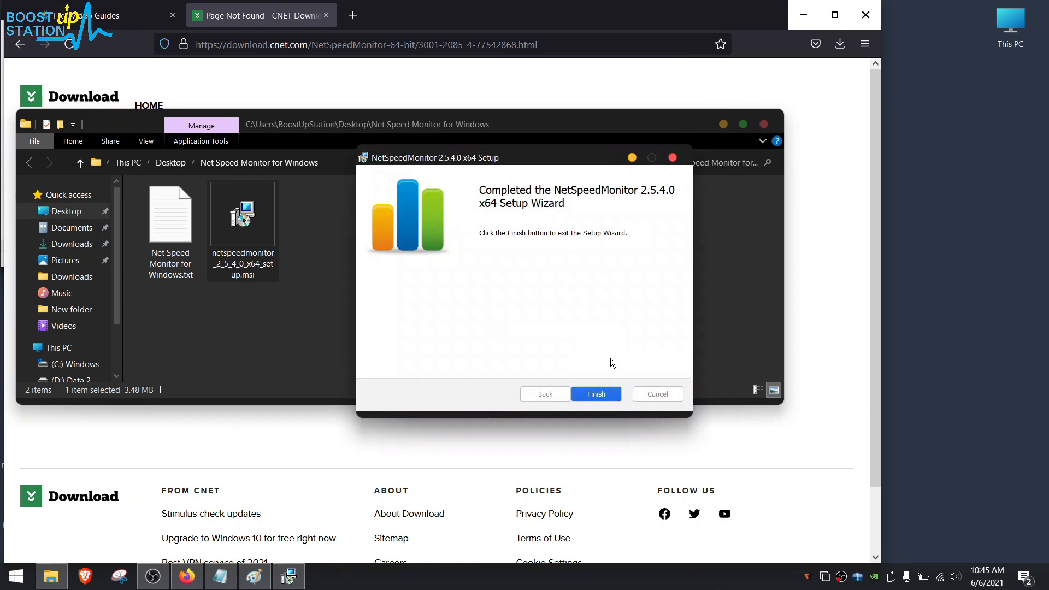
click(595, 393)
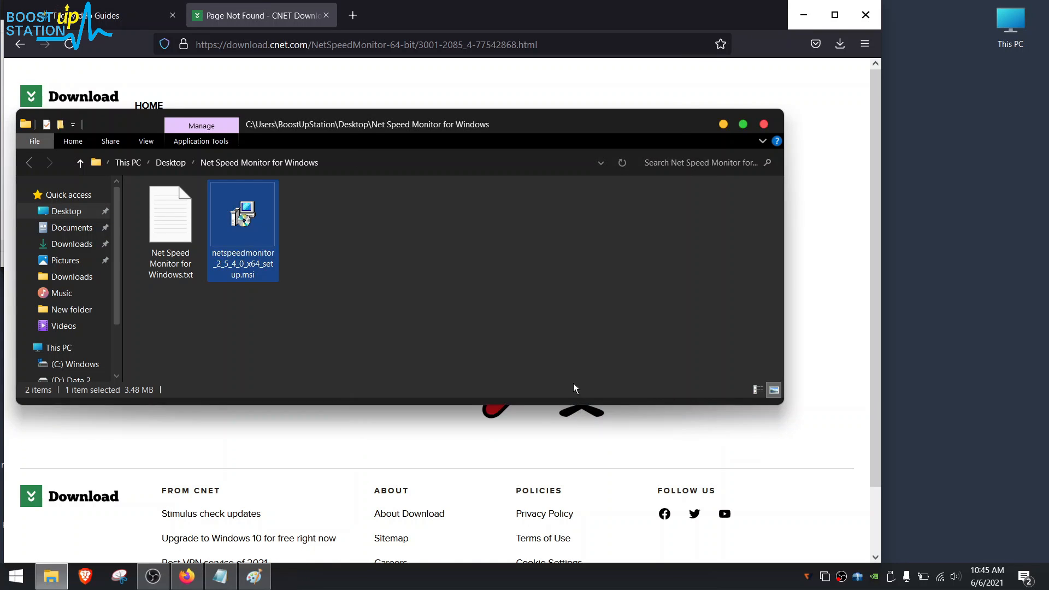
Step: Enable the NetSpeedMonitor toolbar from the taskbar's Toolbars menu
right_click(422, 576)
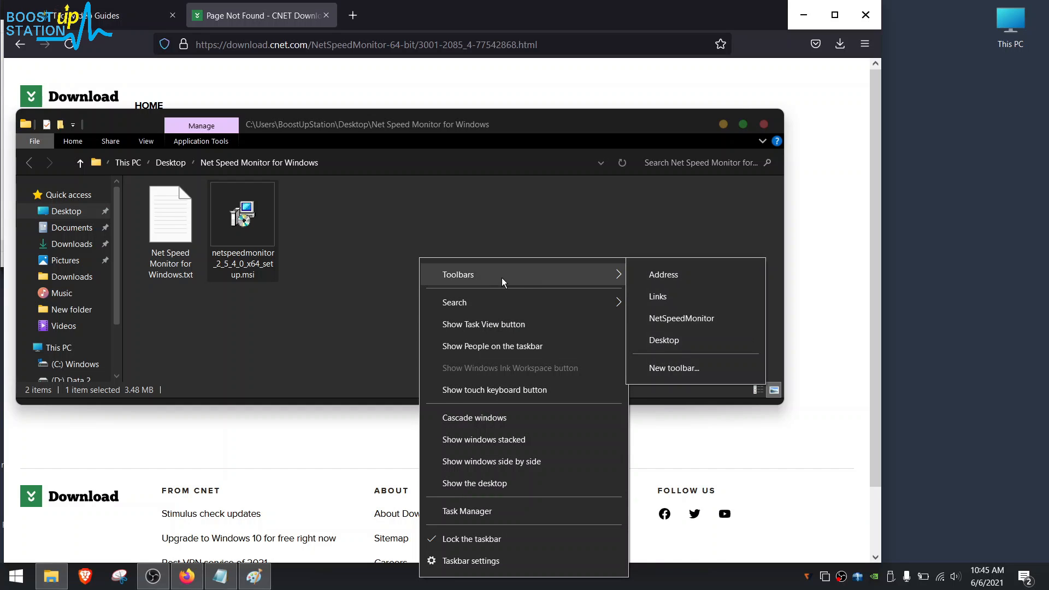
mouse_move(681, 318)
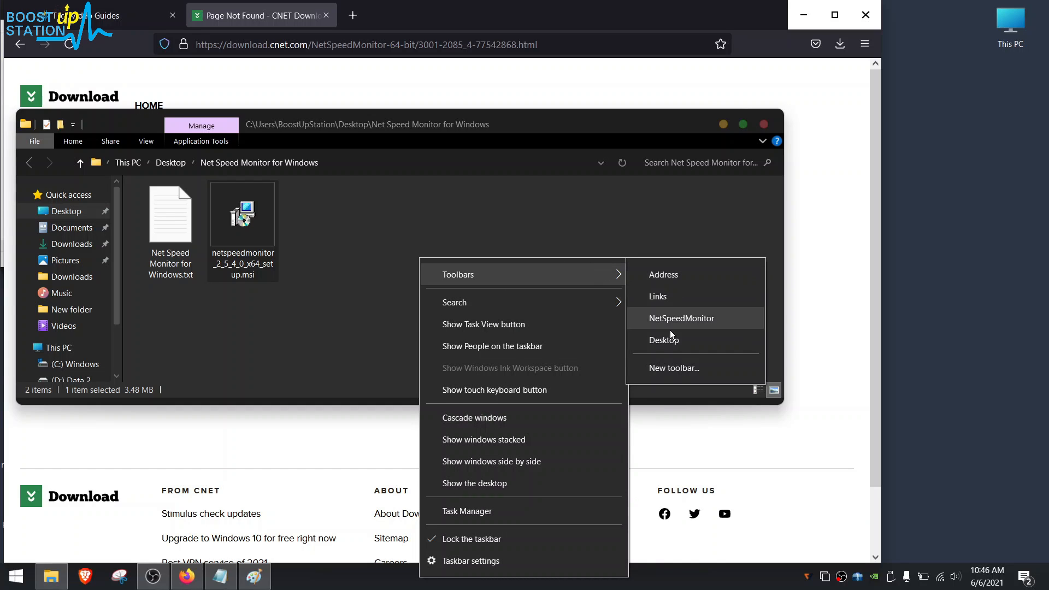
click(682, 319)
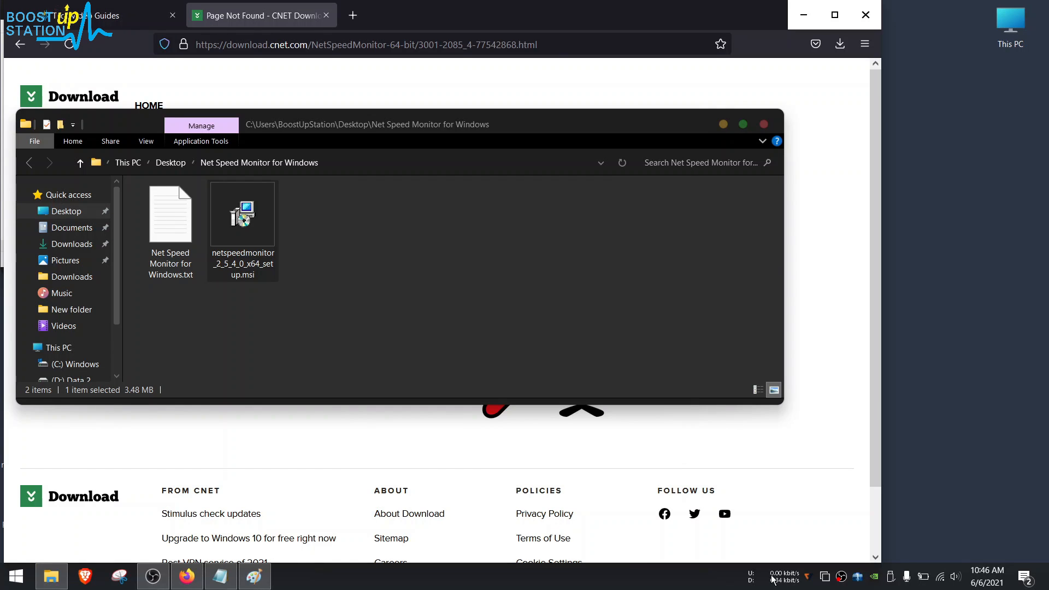
Step: Open the NetSpeedMonitor readout's context menu on the taskbar
click(784, 576)
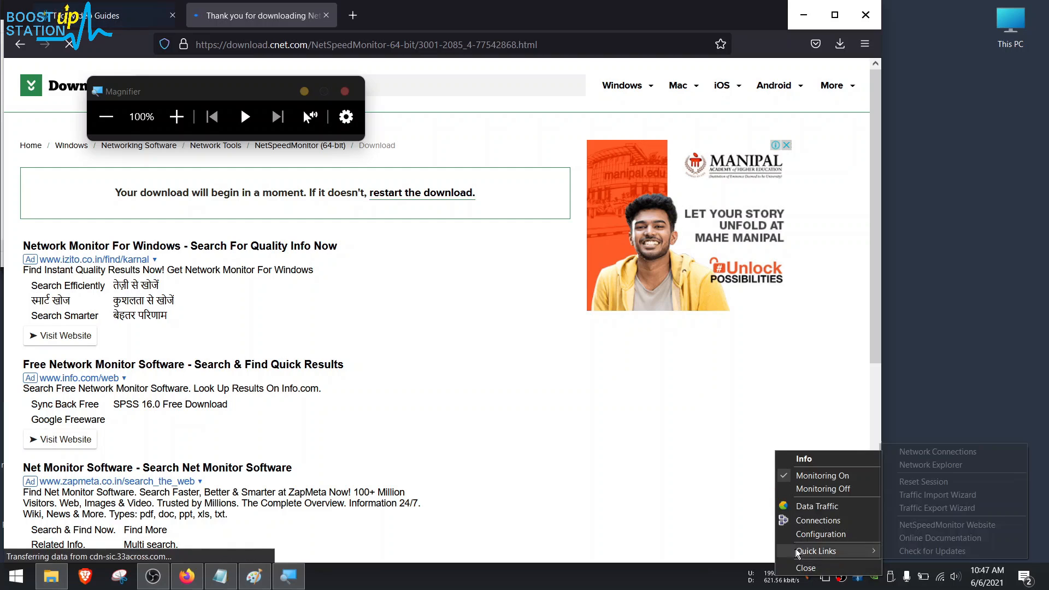
Step: Set the Bitrate unit to kB/s in Configuration's General tab and apply
click(821, 534)
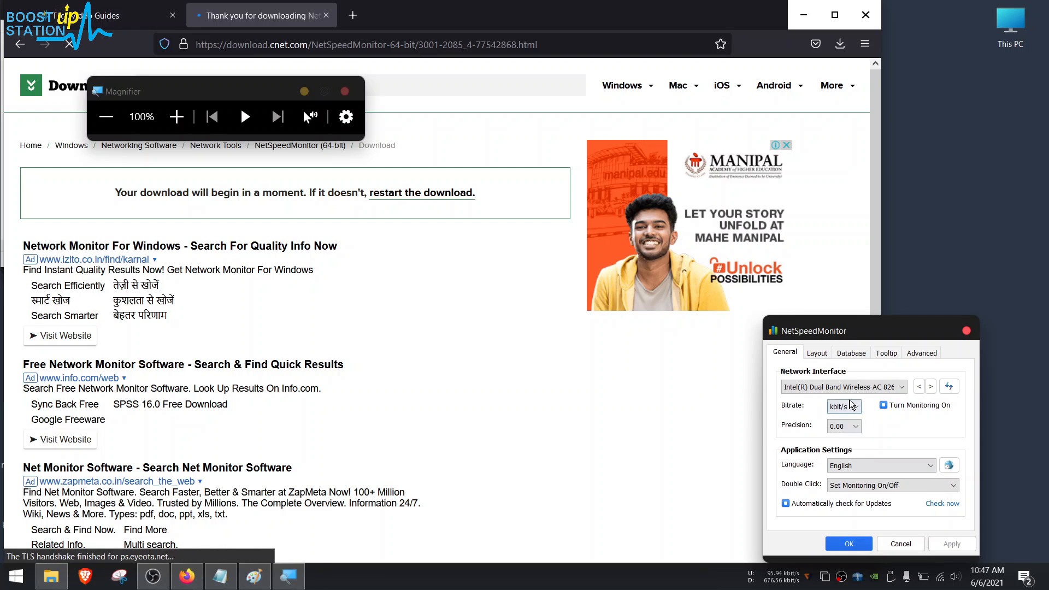
click(843, 406)
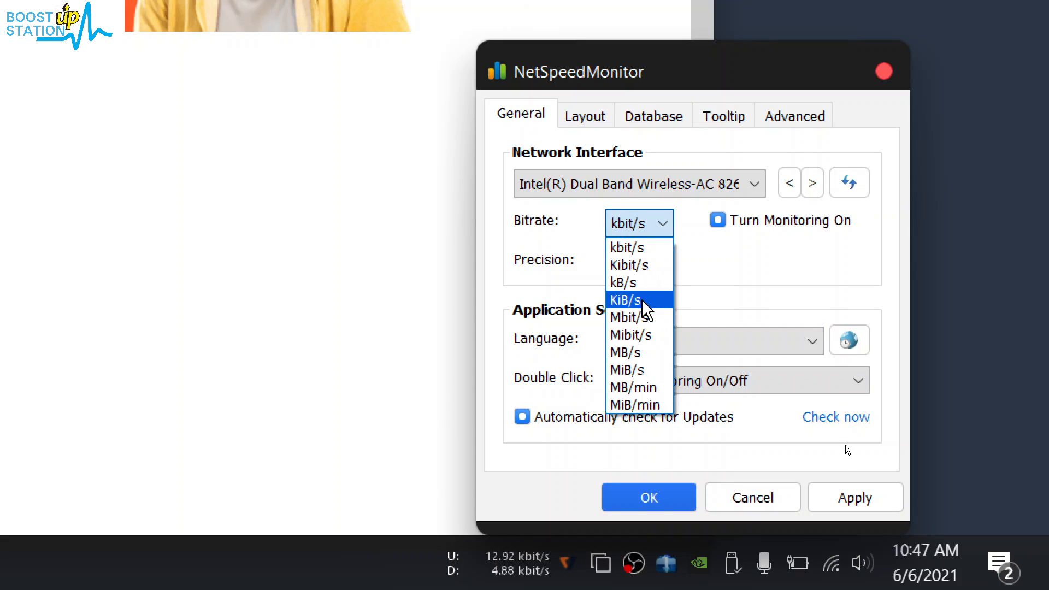
click(624, 282)
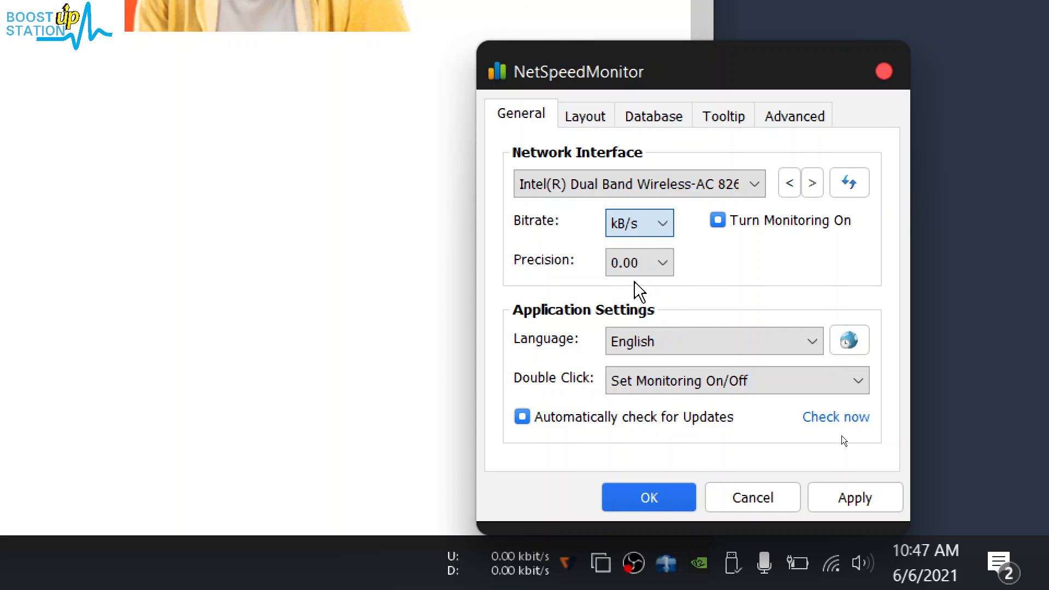
click(639, 222)
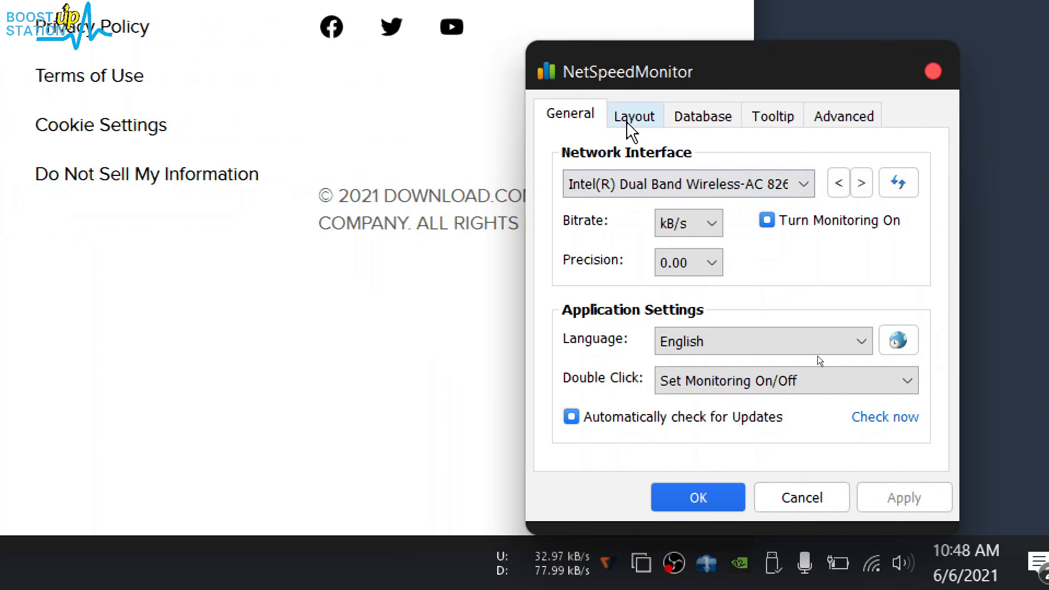
Step: Expand the Font size list, currently 8, on the Layout tab
click(630, 184)
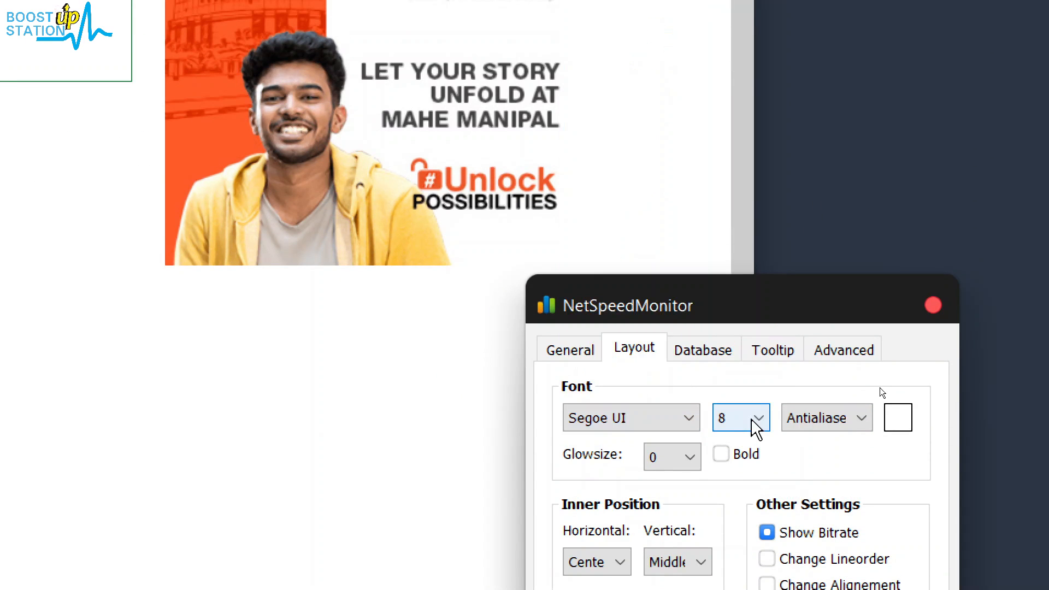
click(759, 417)
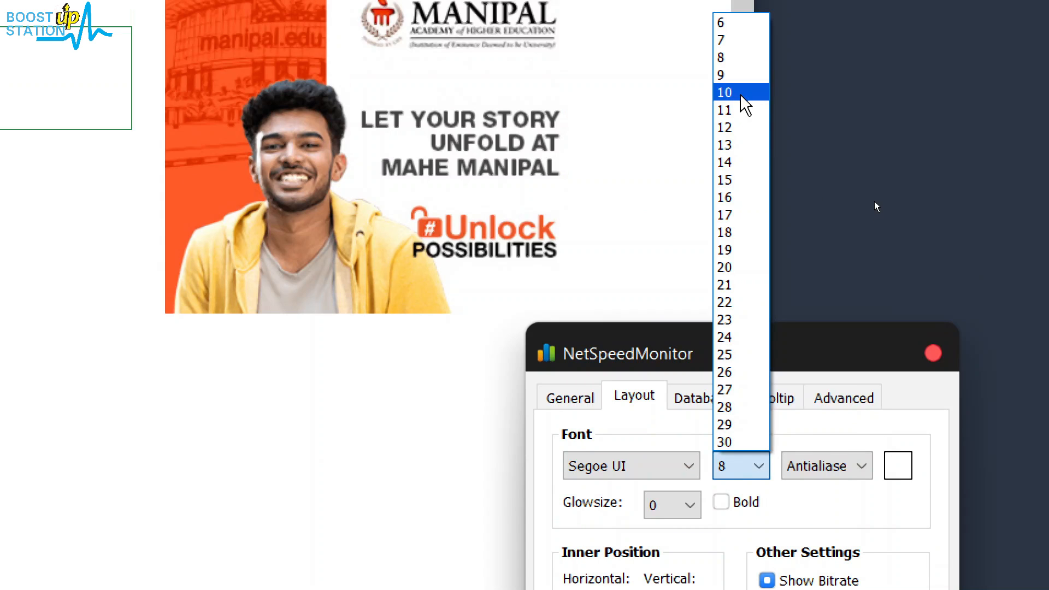